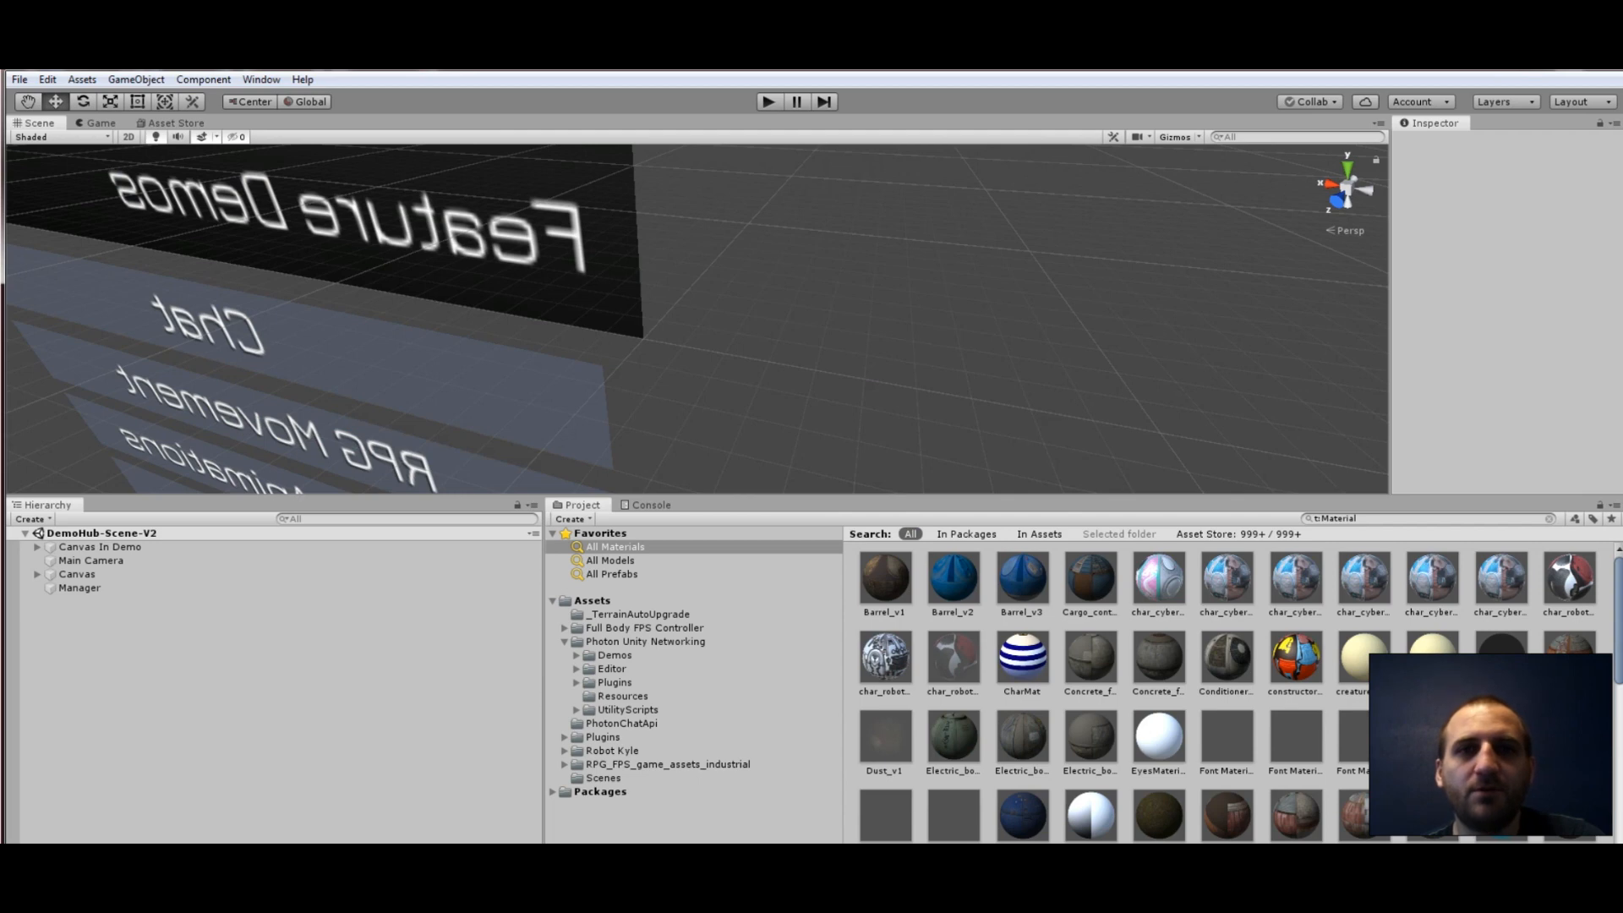
- Open the Edit menu in the DemoHub-Scene-V2 project
{"action": "left_click", "coordinate": [768, 102]}
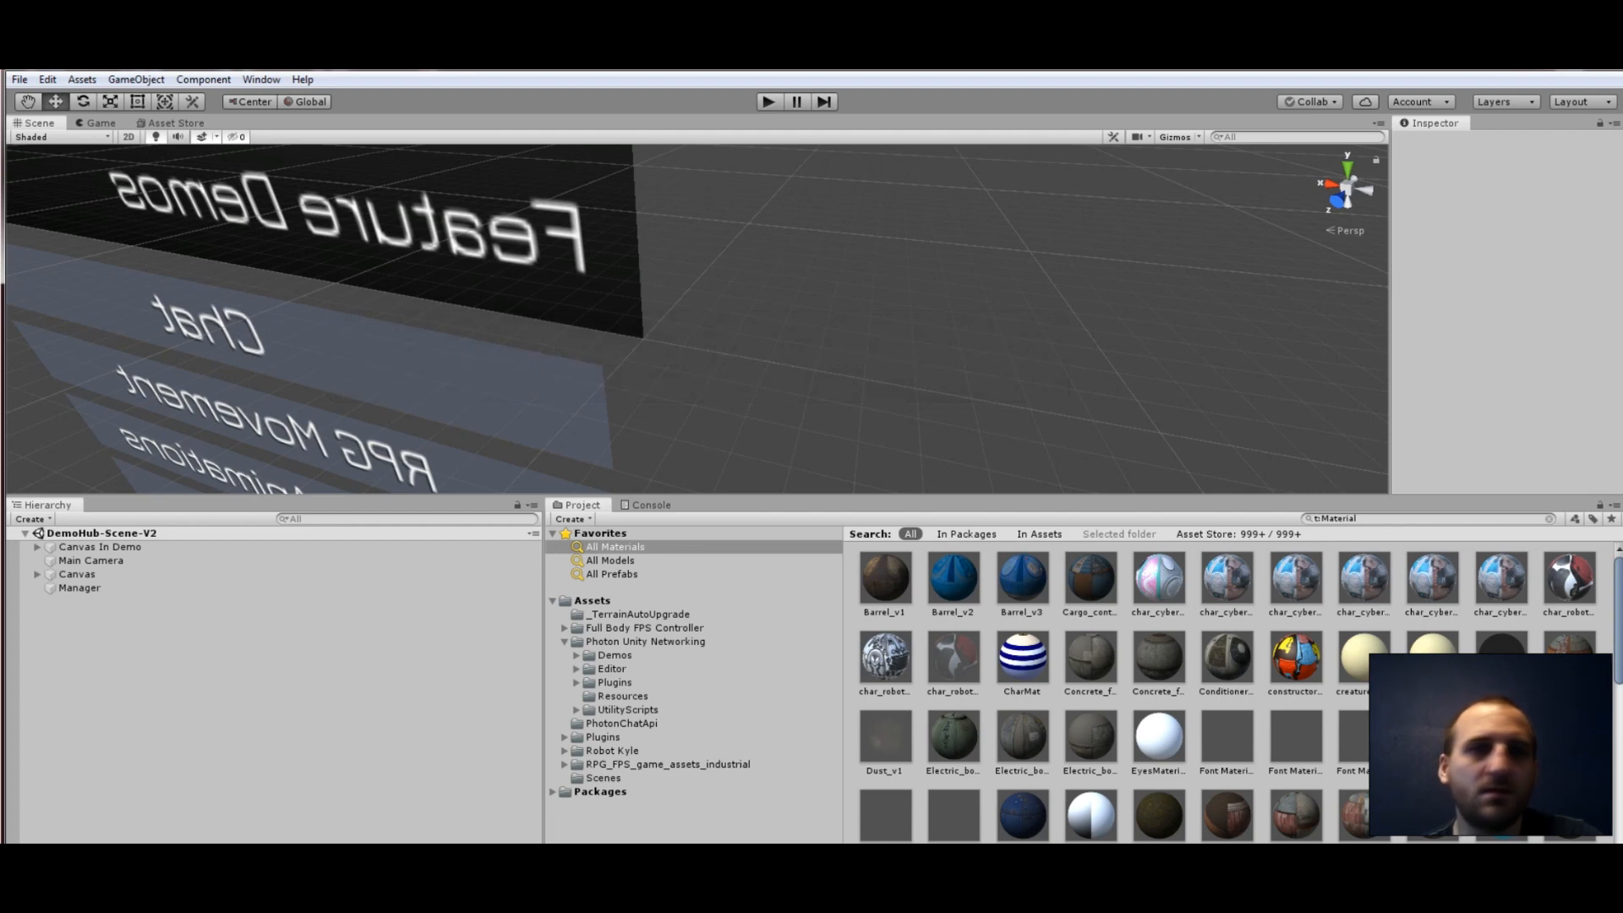
{"action": "left_click", "coordinate": [766, 101]}
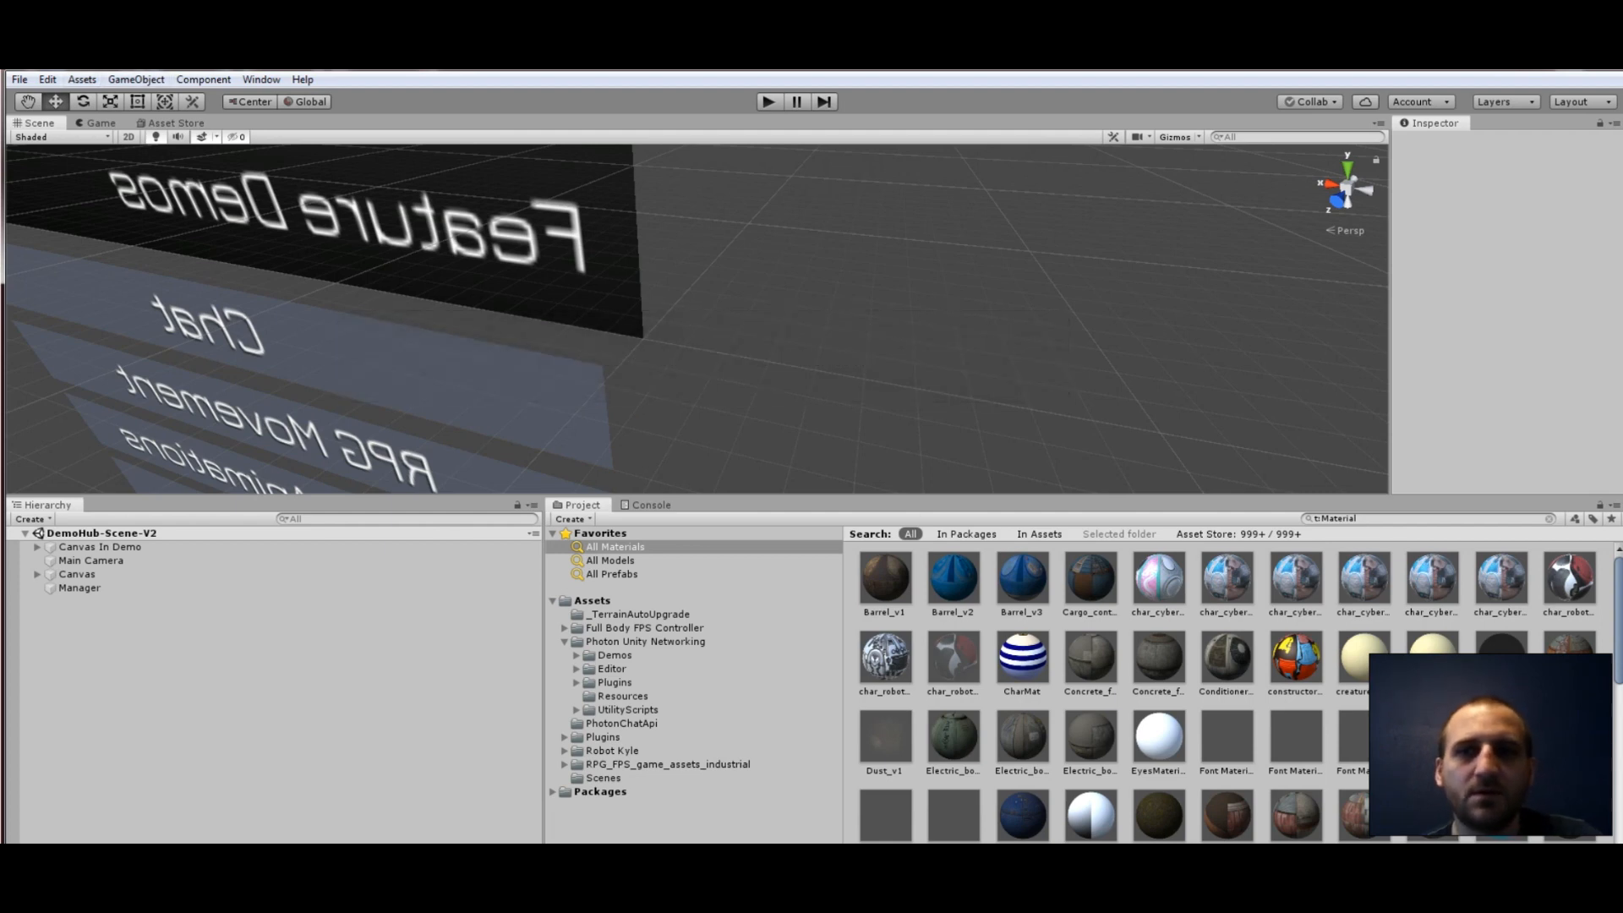
{"action": "left_click", "coordinate": [46, 79]}
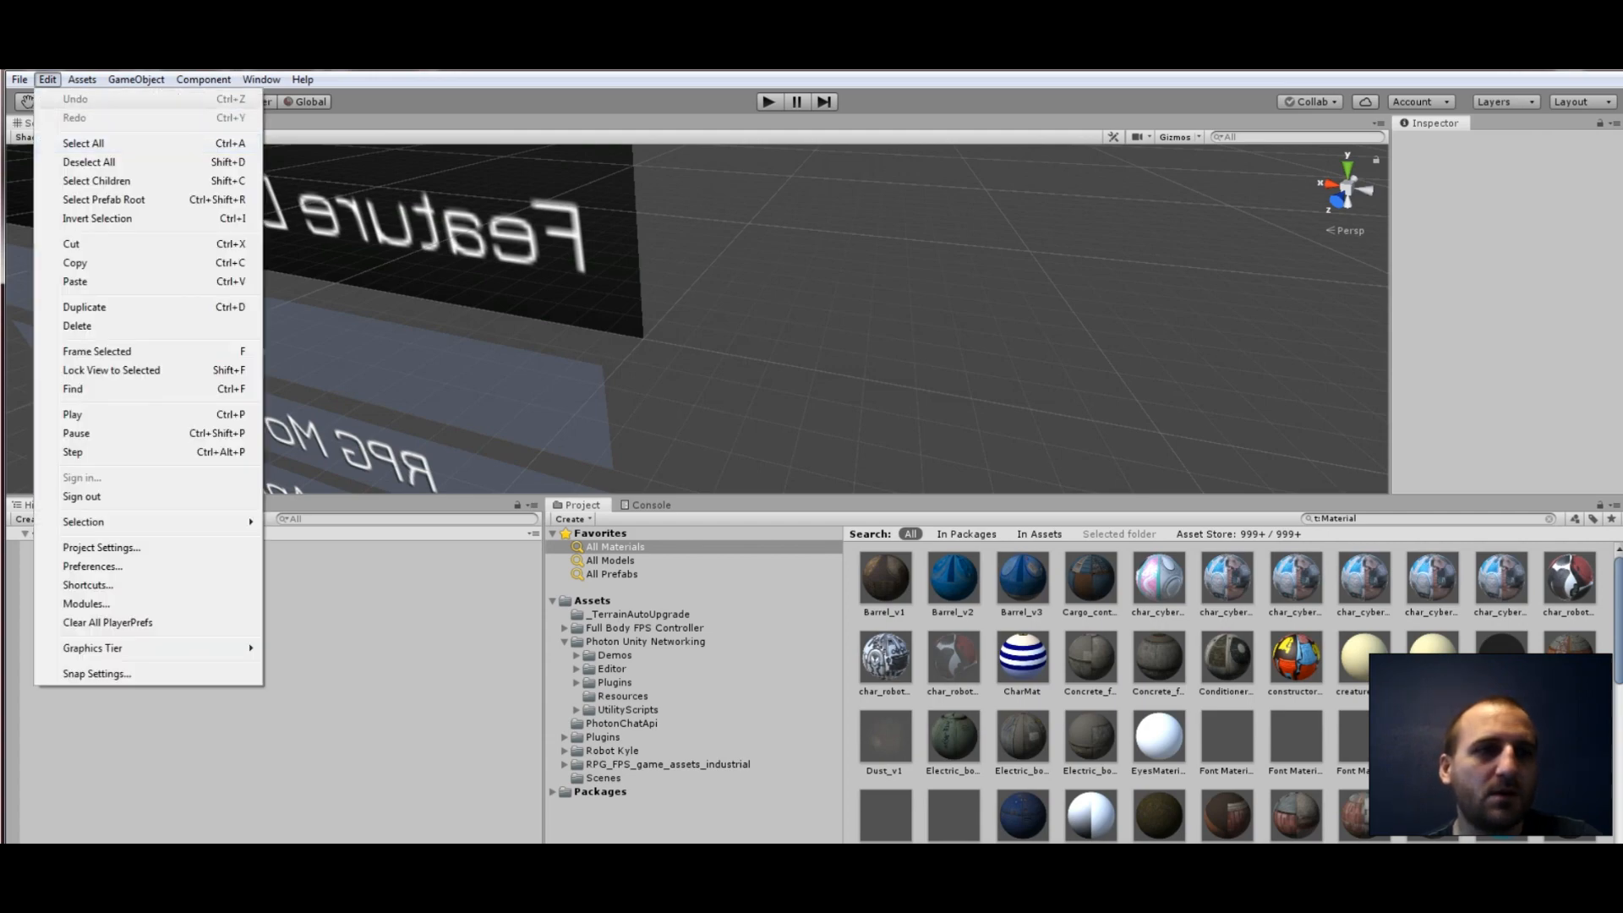
- Show the Player settings' Scripting Runtime Version options (.NET 3.5 and .NET 4.x)
{"action": "left_click", "coordinate": [101, 547]}
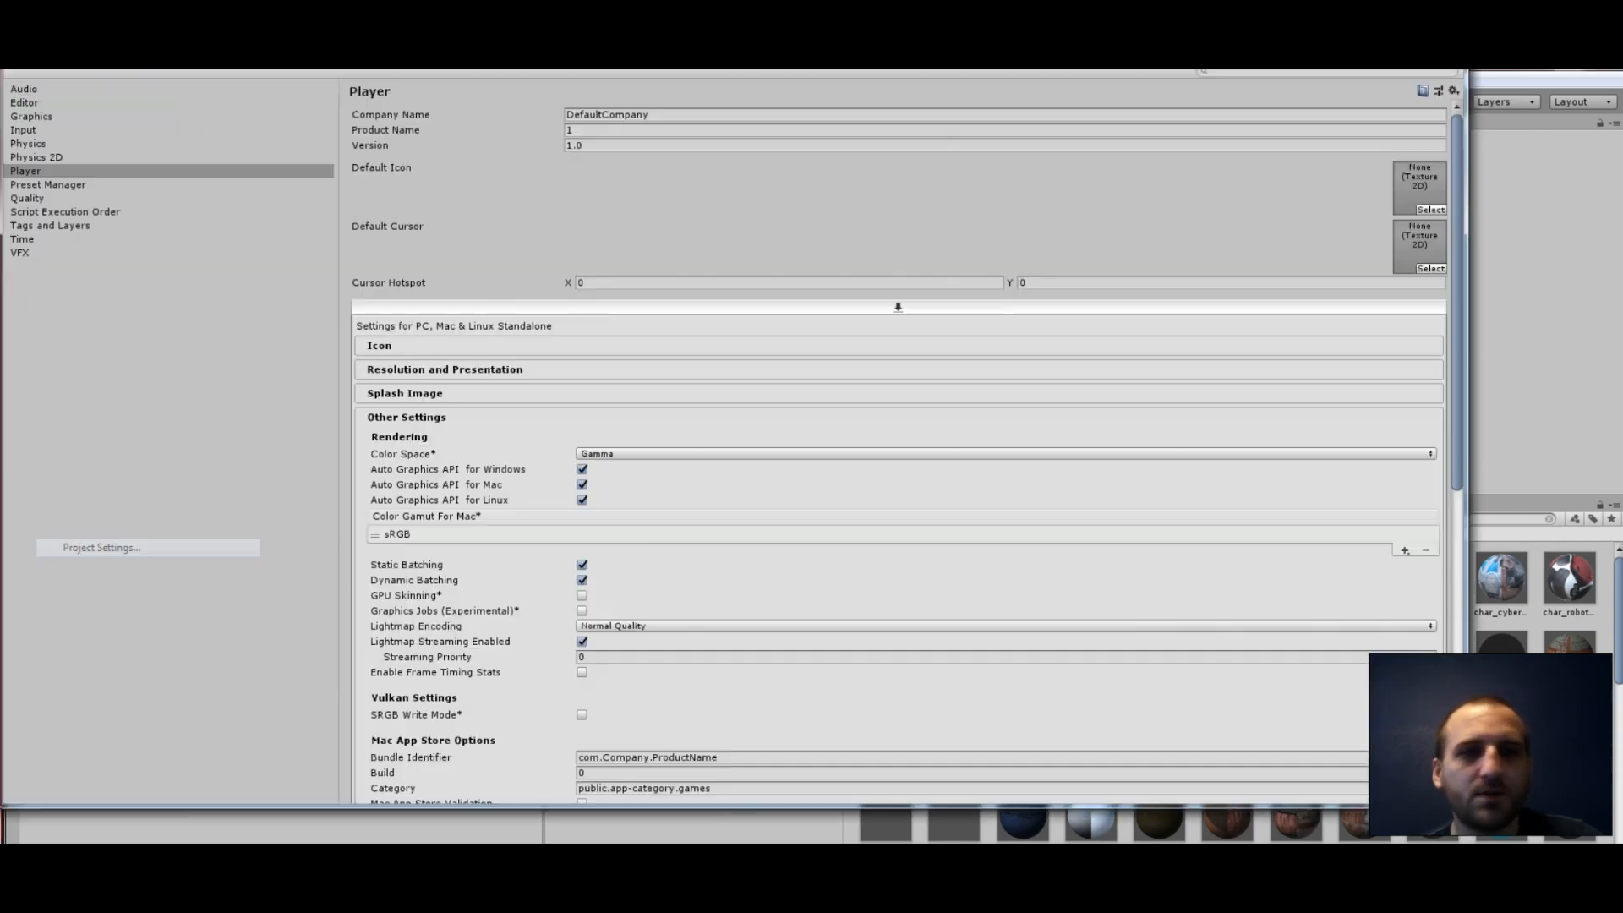
{"action": "left_click", "coordinate": [24, 170]}
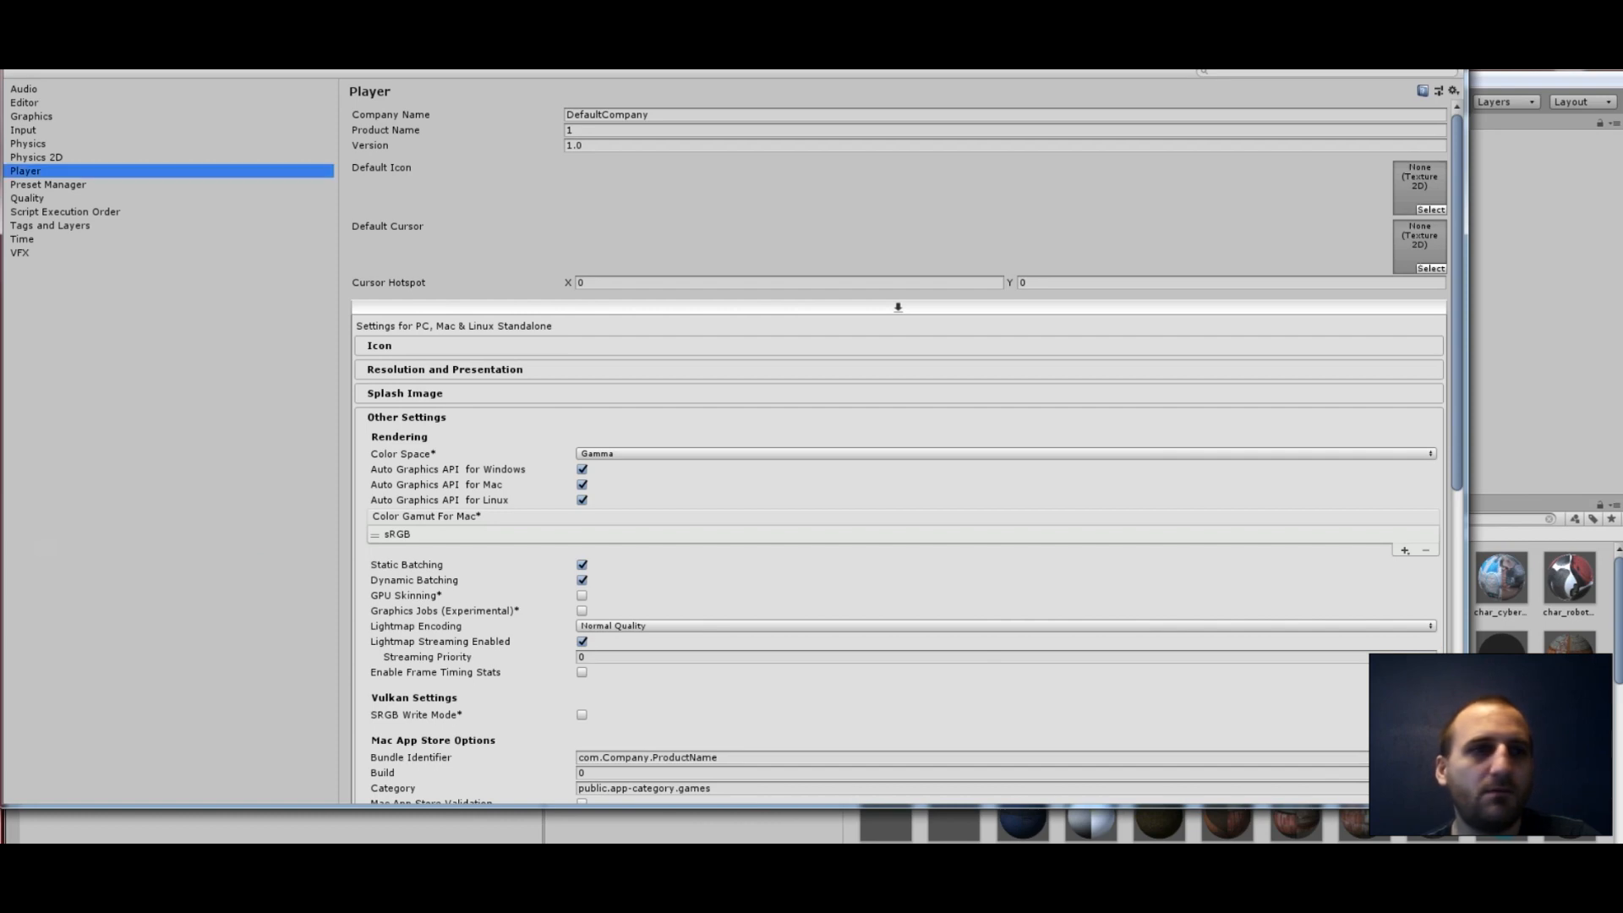
{"action": "scroll", "scroll_direction": "down", "scroll_amount": 3}
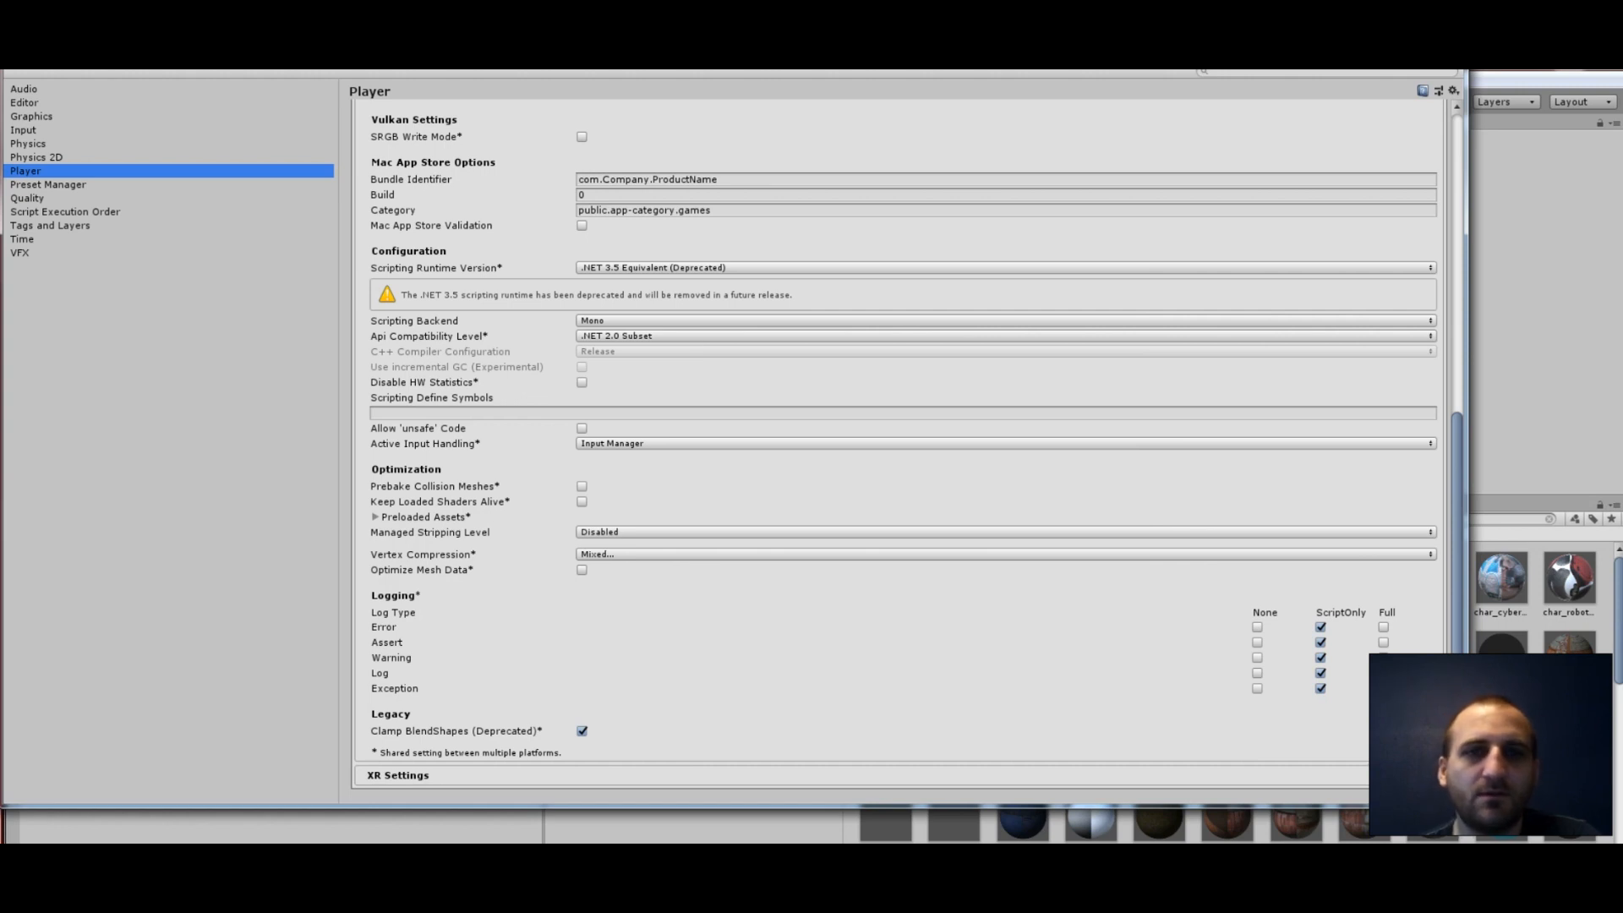
{"action": "left_click", "coordinate": [1001, 267]}
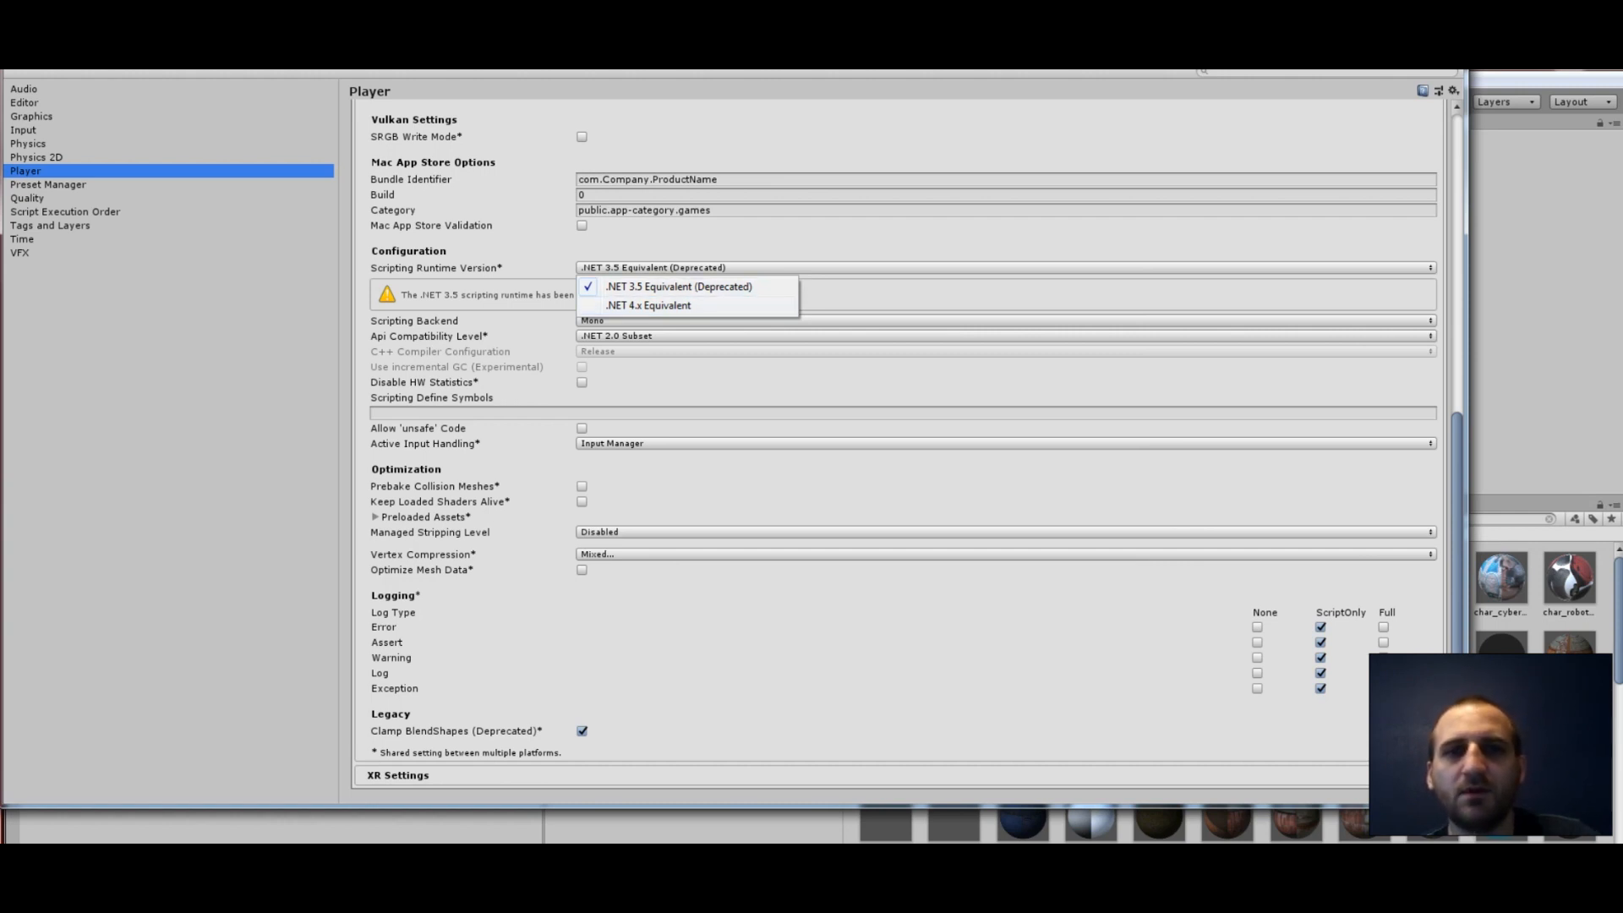
- Select .NET 4.x Equivalent as the scripting runtime and confirm the editor restart
{"action": "left_click", "coordinate": [646, 305]}
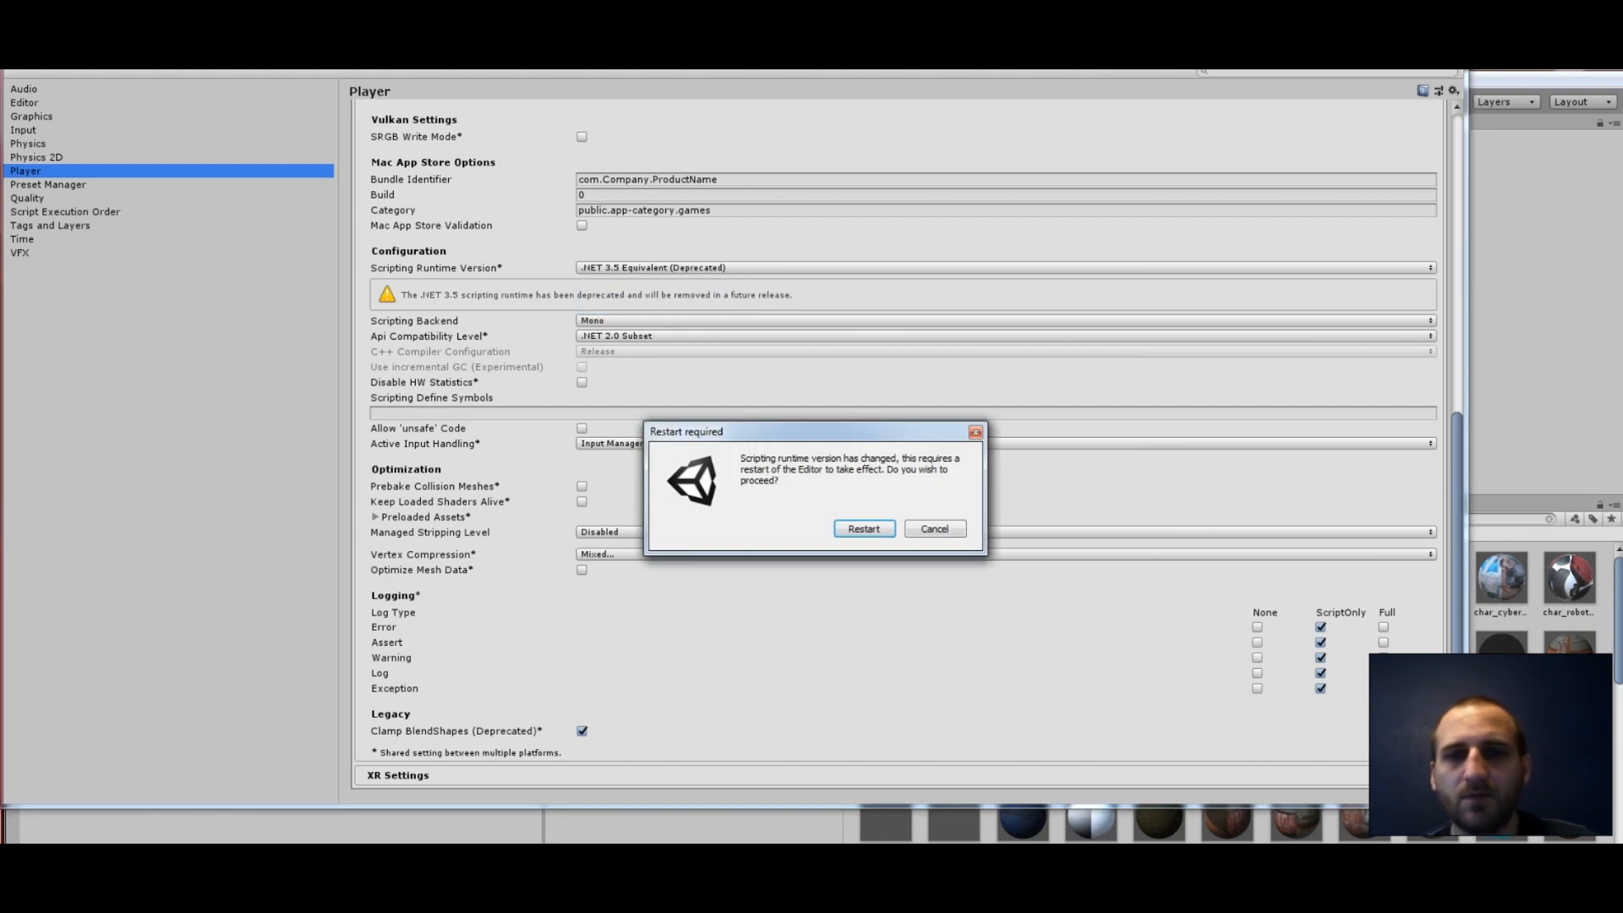
{"action": "left_click", "coordinate": [931, 529]}
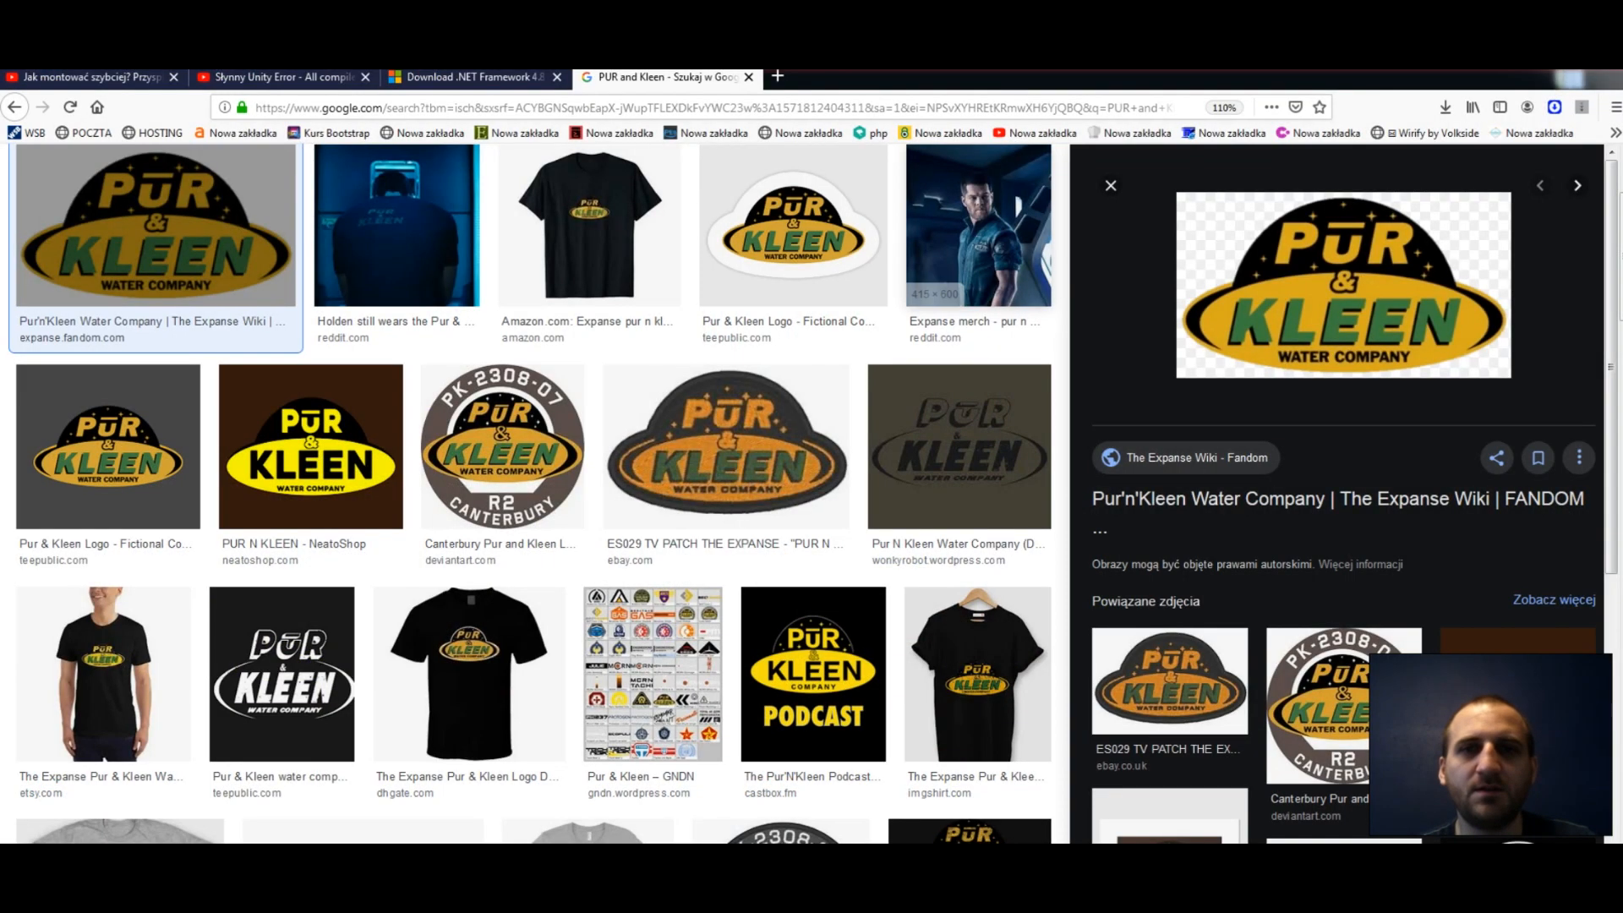
{"action": "left_click", "coordinate": [471, 76]}
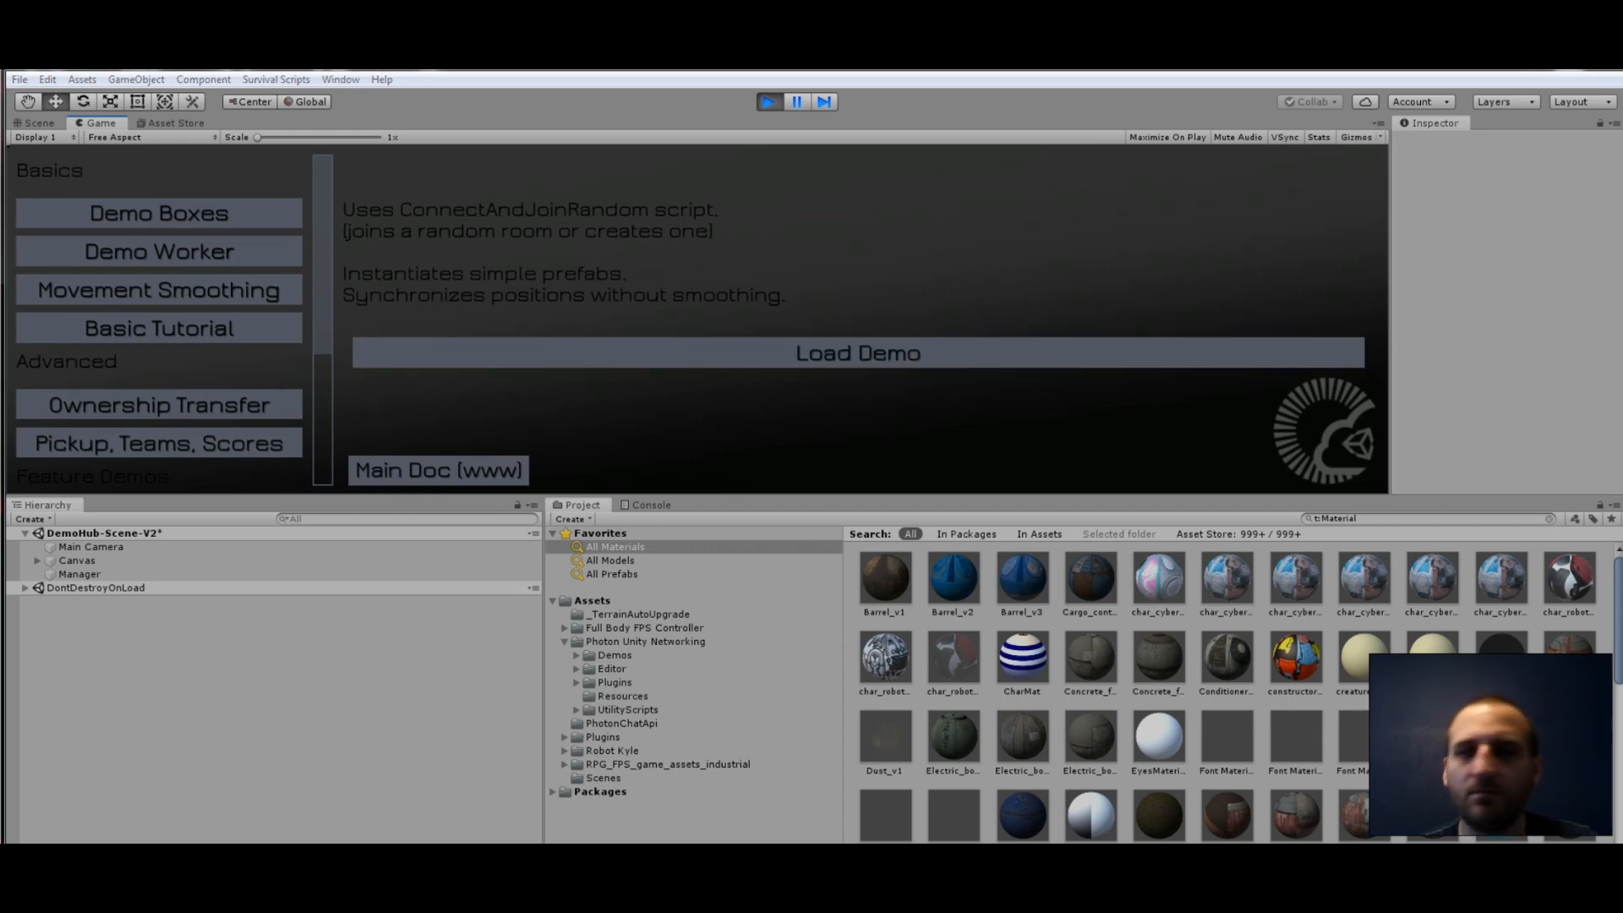
- Stop the running DemoHub scene to exit Play mode
{"action": "left_click", "coordinate": [38, 122]}
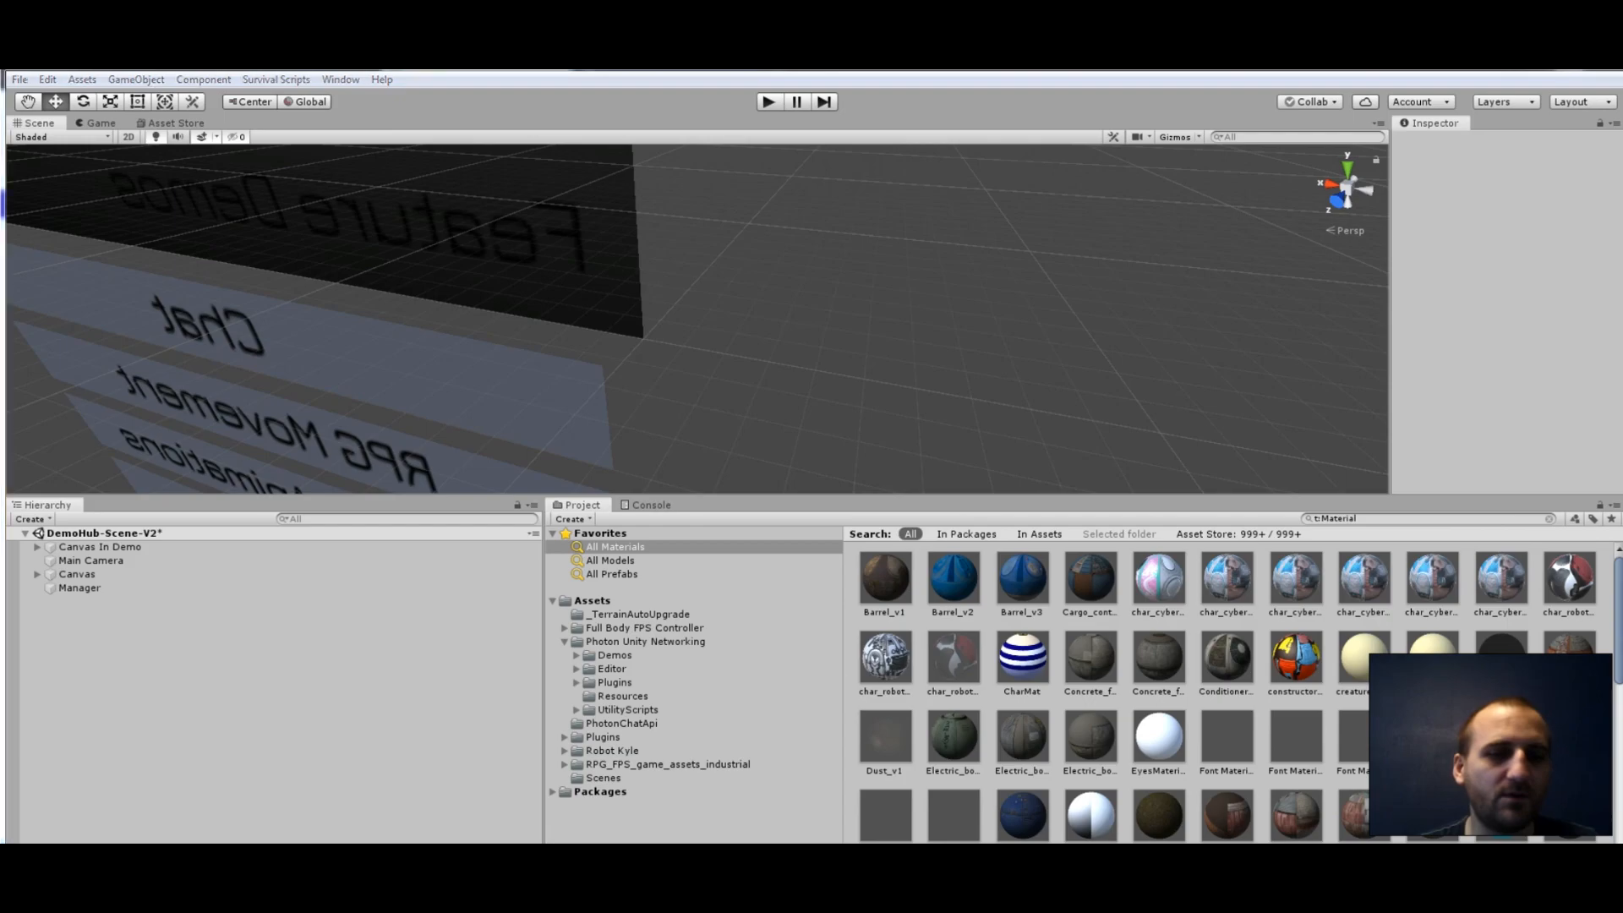